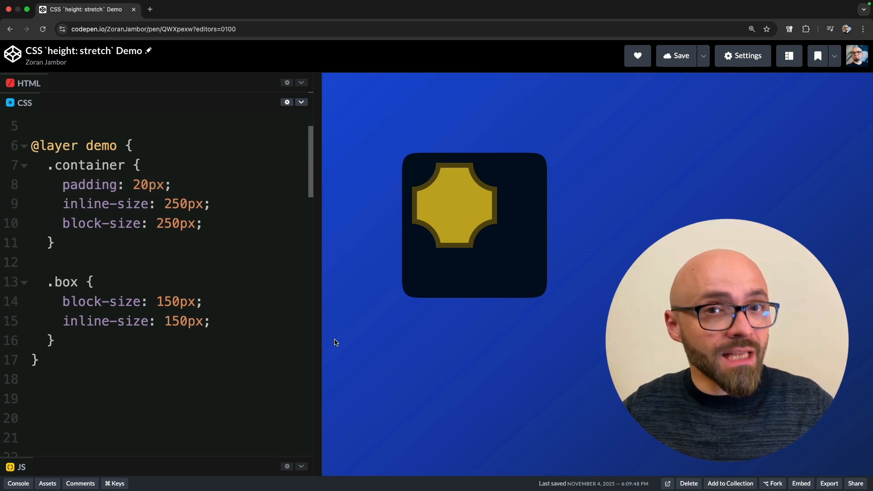
mouse_move(178, 326)
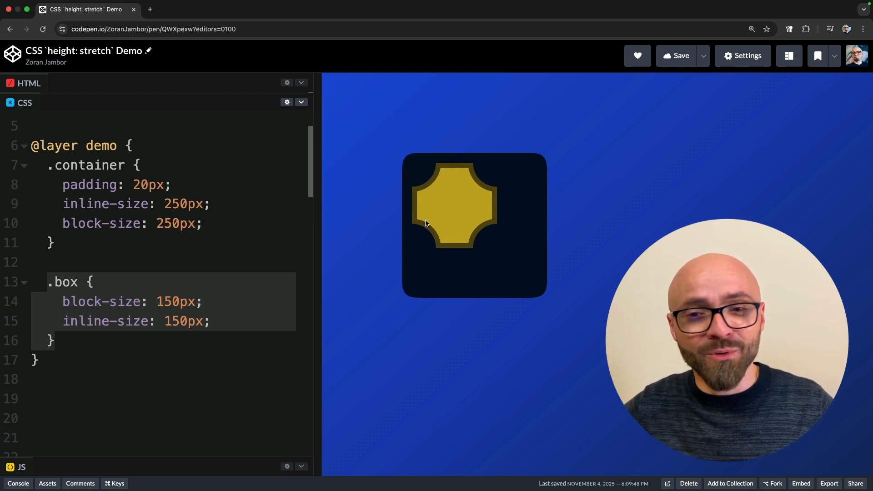
mouse_move(475, 236)
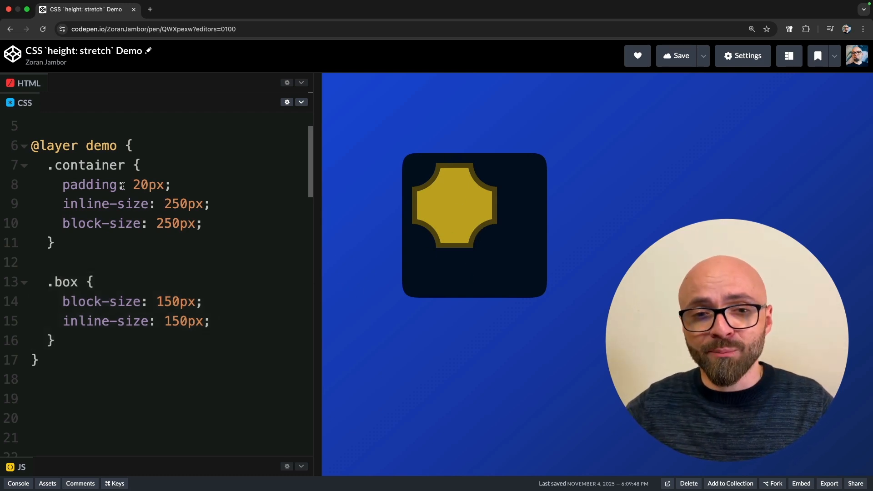
Step: Set .box block-size and inline-size to 100% with box-sizing: border-box
type("100%")
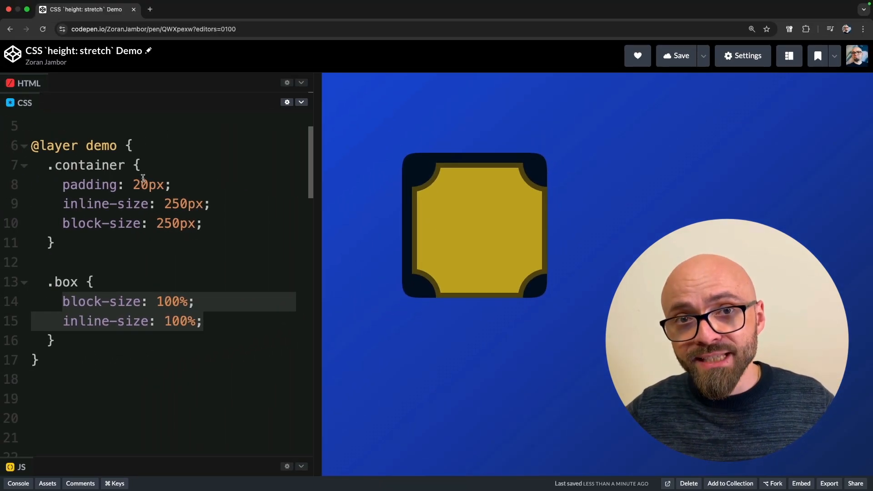
type("box-sizing:")
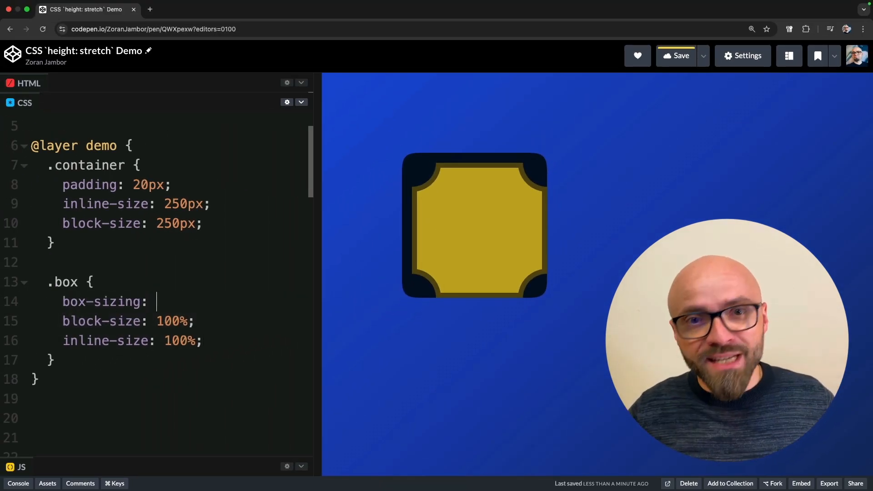
type("border-box;")
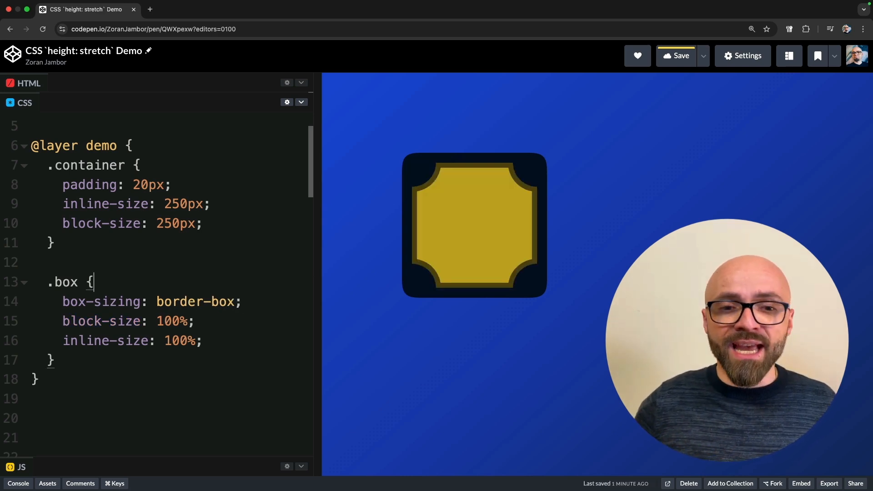
Step: Add margin: 30px to .box and calc(100% − 30px * 2) block and inline sizes
type("margin: 30px;")
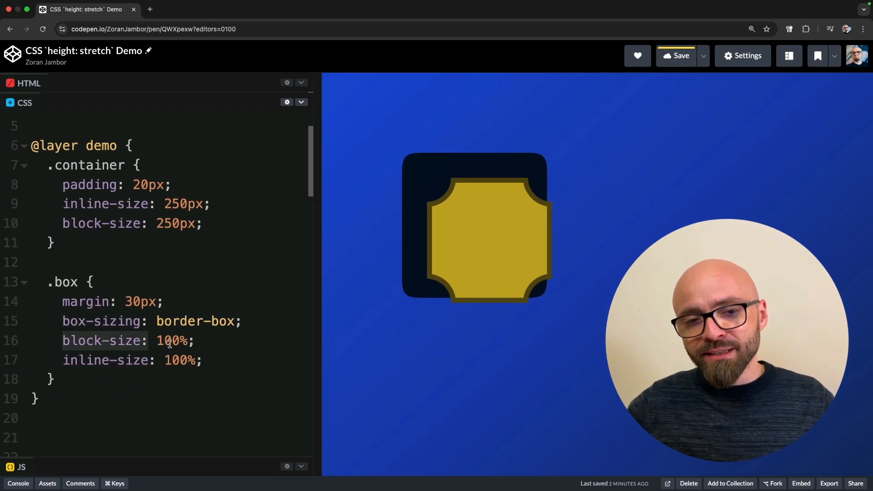
left_click(194, 341)
type("block-size: calc(100%;")
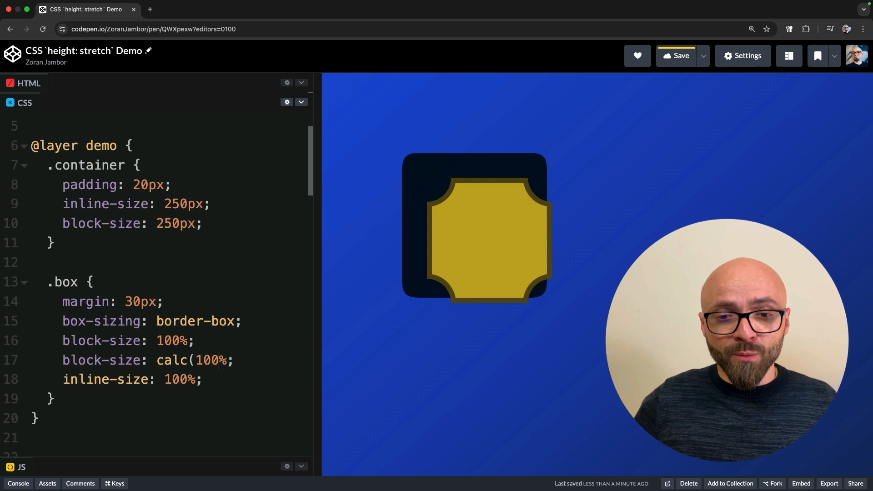
type("− 30px * 2)")
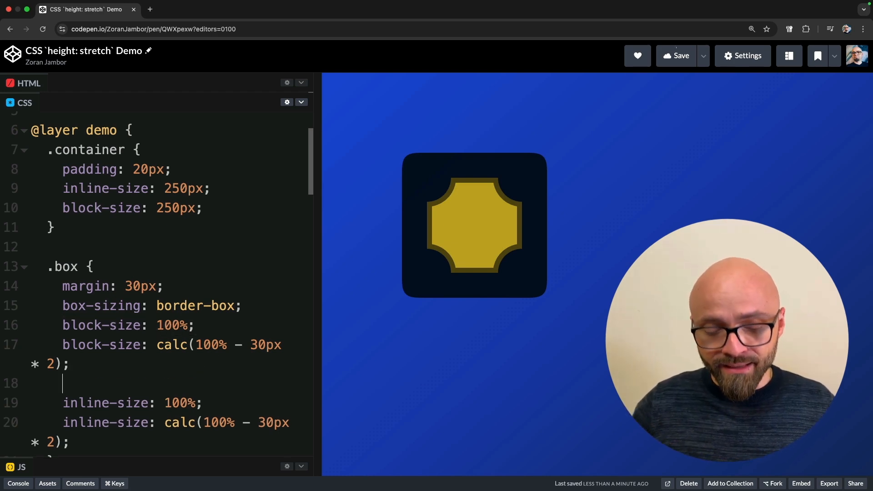
Step: Add block-size: stretch and inline-size: stretch lines to .box after the calc sizes
type("block-size: 100%;")
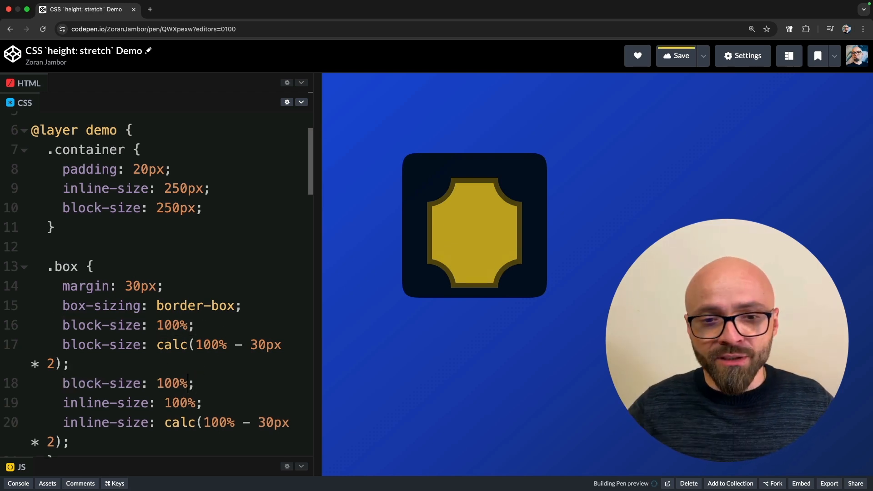
key("Backspace")
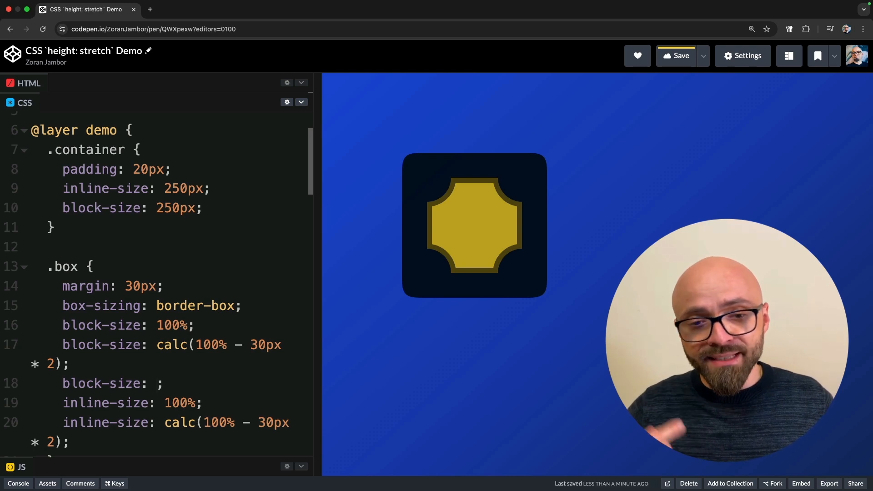
type("stretch")
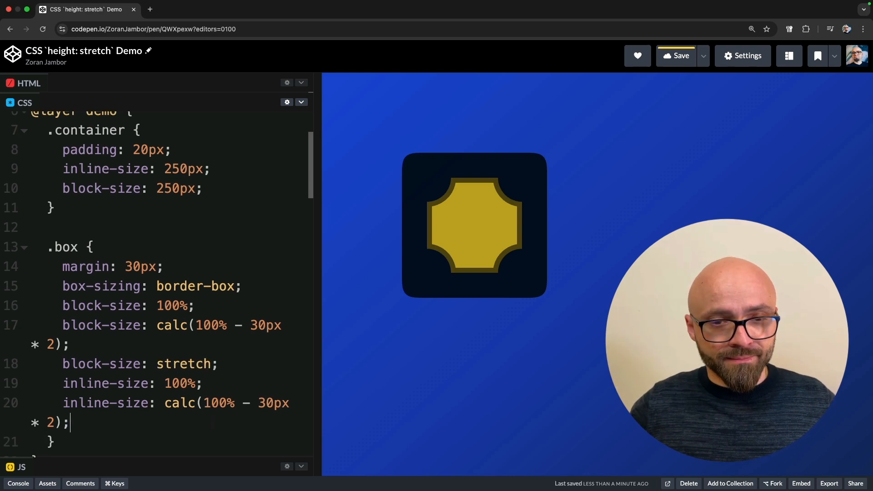
type("inline-size: stretch;")
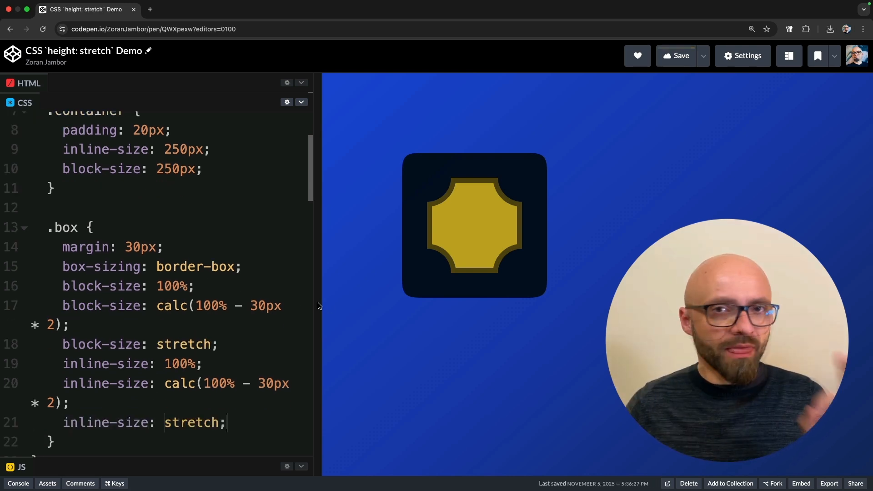
scroll("down", 3)
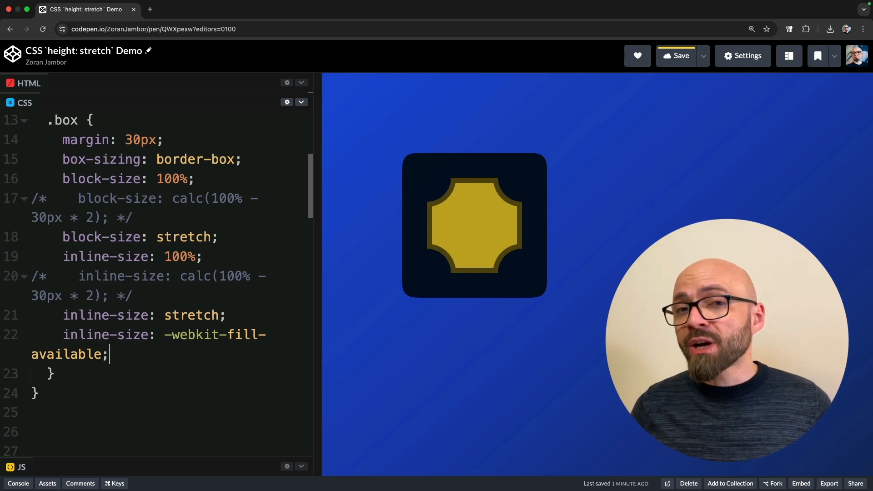
Step: Add inline-size: -moz-available as a Firefox fallback after -webkit-fill-available
type("inline-size: -moz-available;")
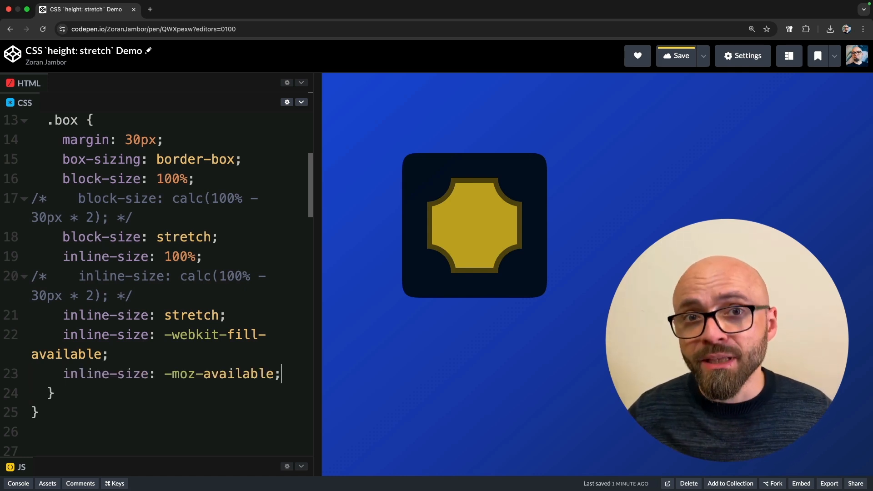